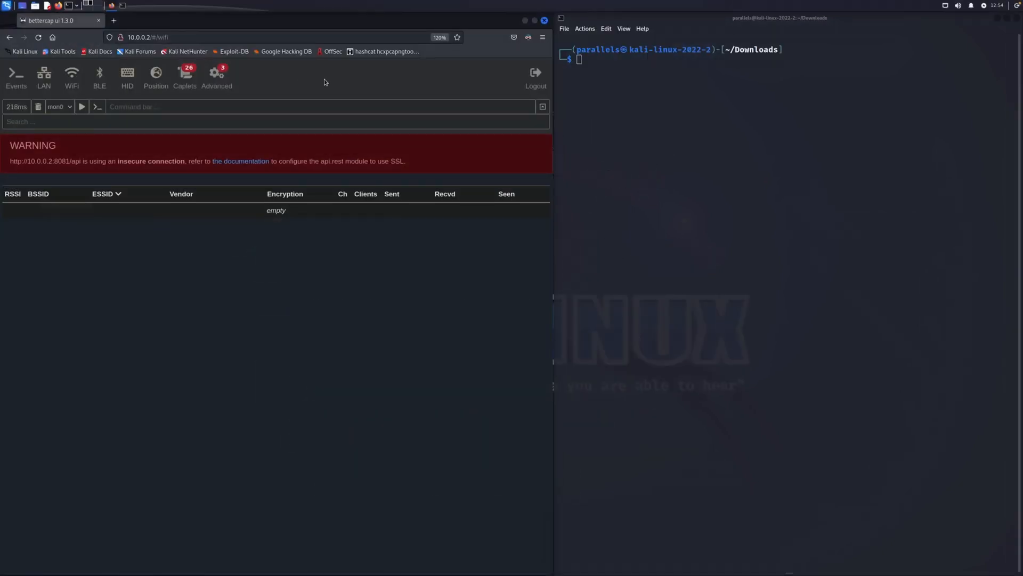
mouse_move(81, 107)
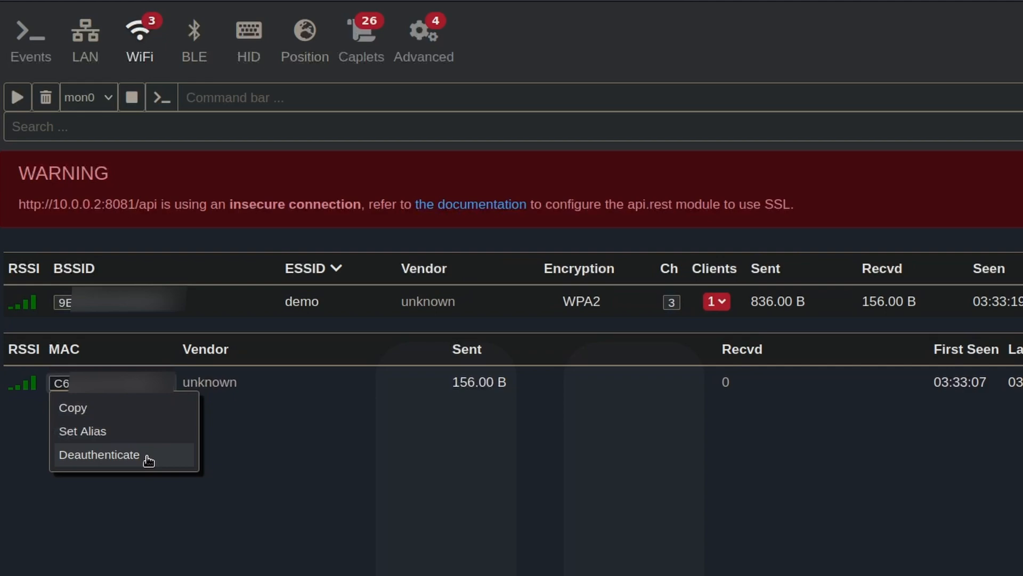
Deauthenticate the demo network's client so it reconnects and reveals its handshake.
left_click(100, 454)
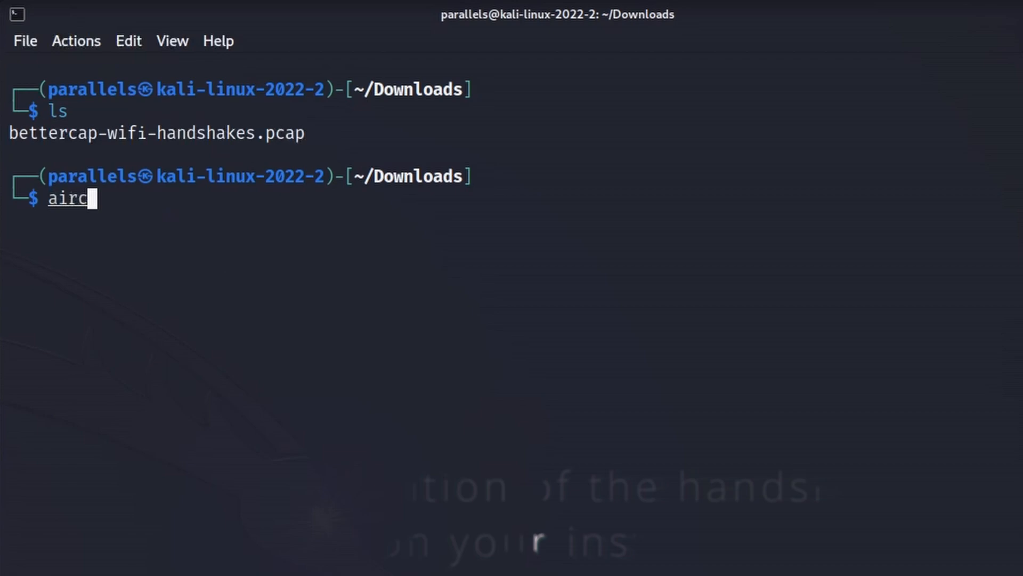
Run aircrack-ng on bettercap-wifi-handshakes.pcap with the /usr/share/wordlists/rockyou.txt wordlist.
type("rack-ng bettercap-wifi-handshakes.pcap -w /usr/s")
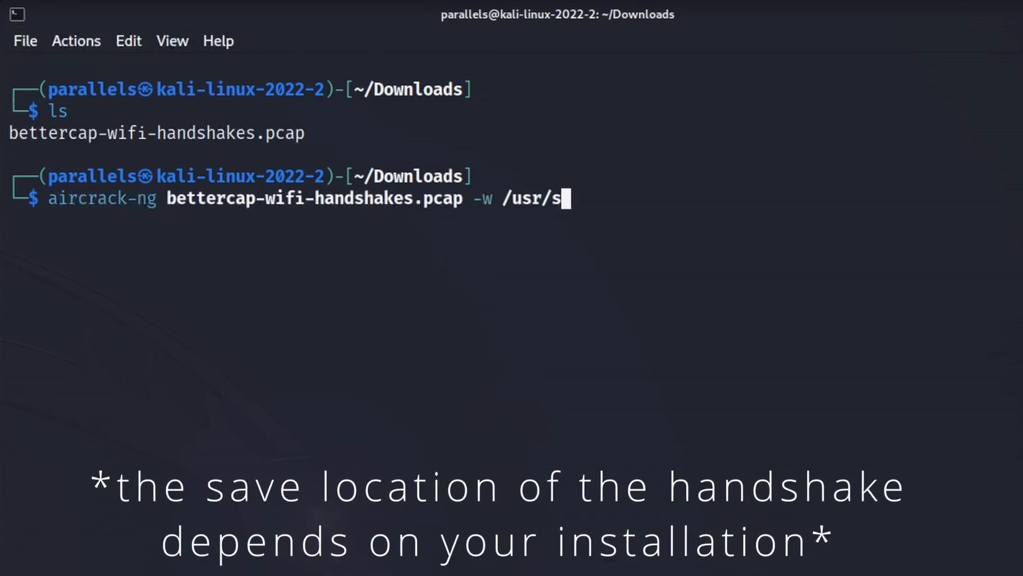
type("hare/wordlists/rockyou.txt")
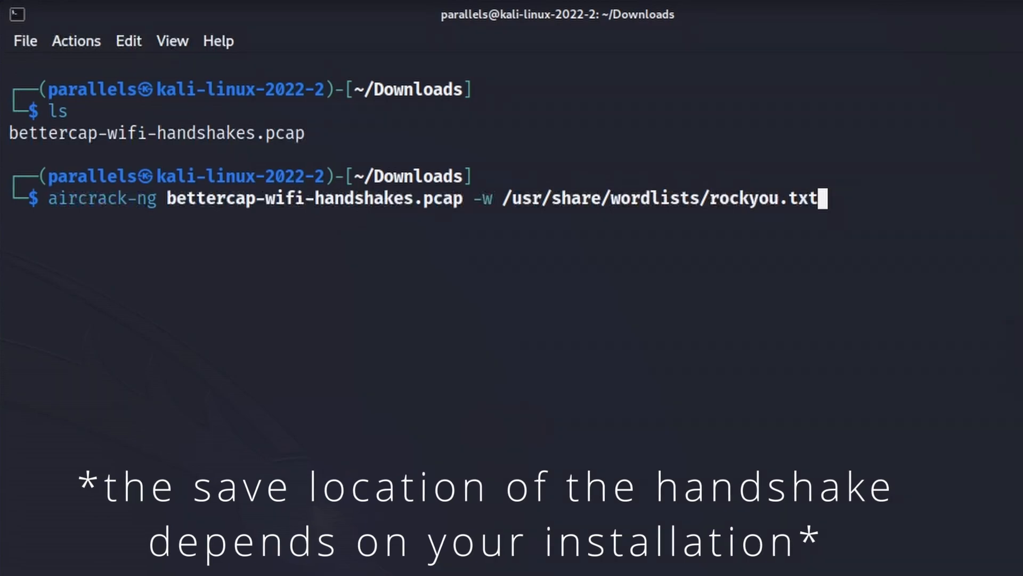
key("Return")
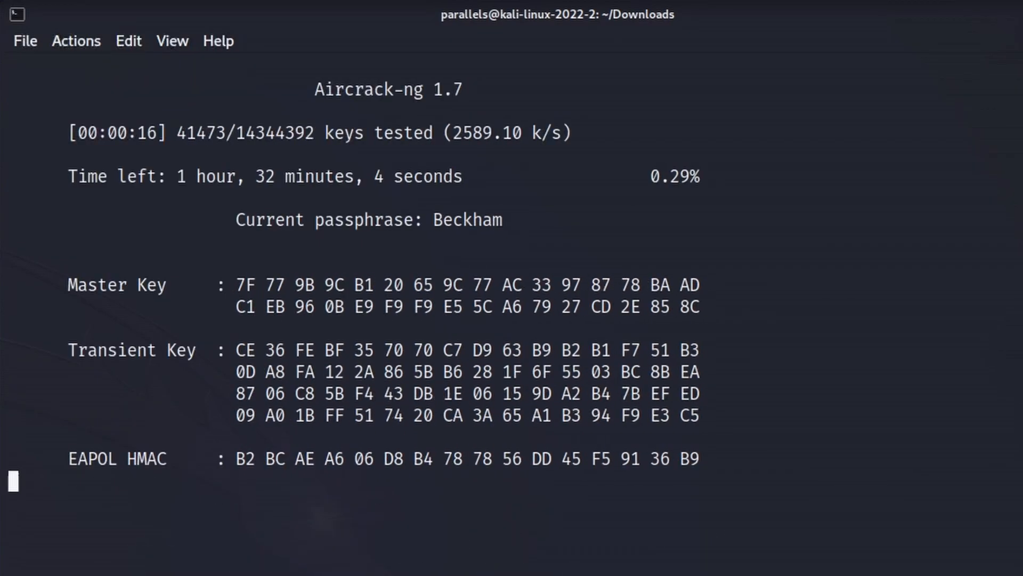